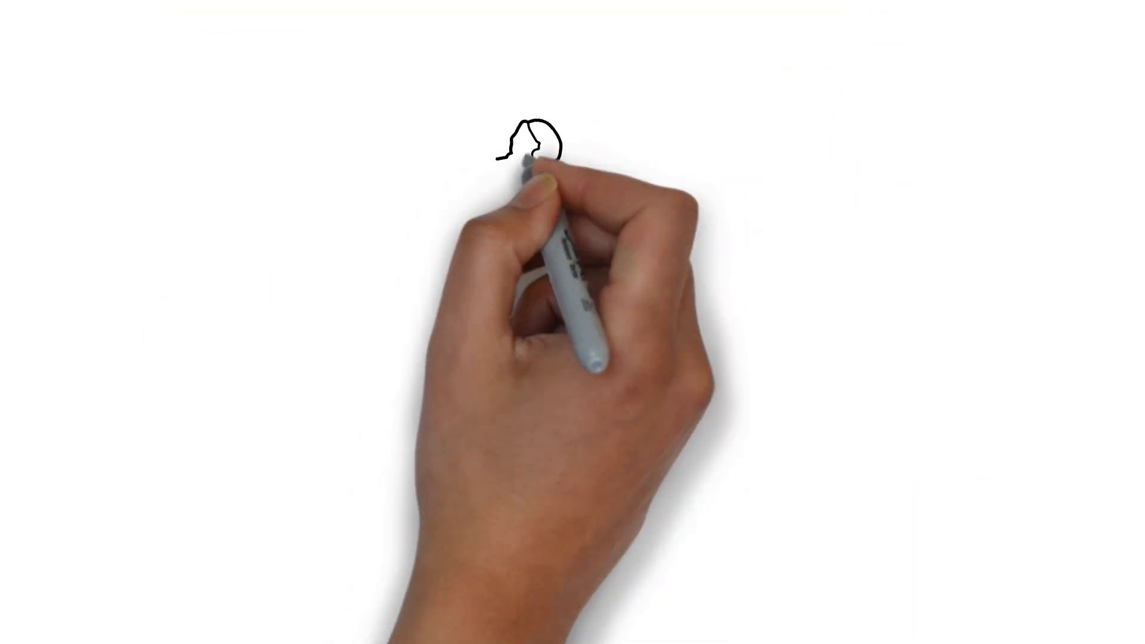
pyautogui.moveTo(584, 285)
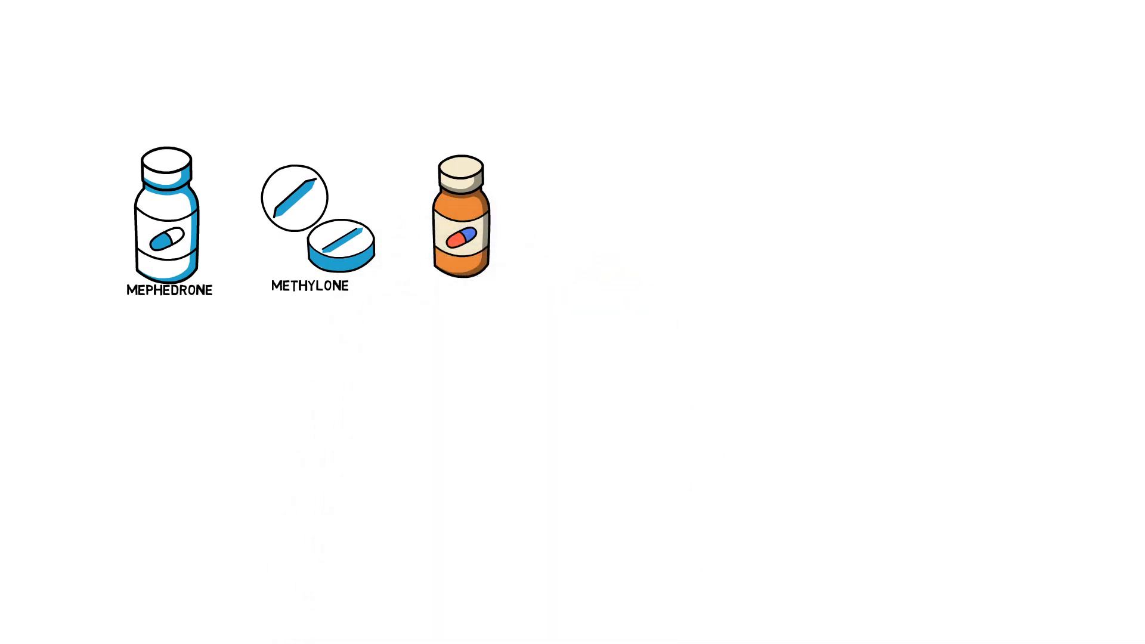
pyautogui.write('METHYLENEDIOXYPYROVALERONE (MDPV)')
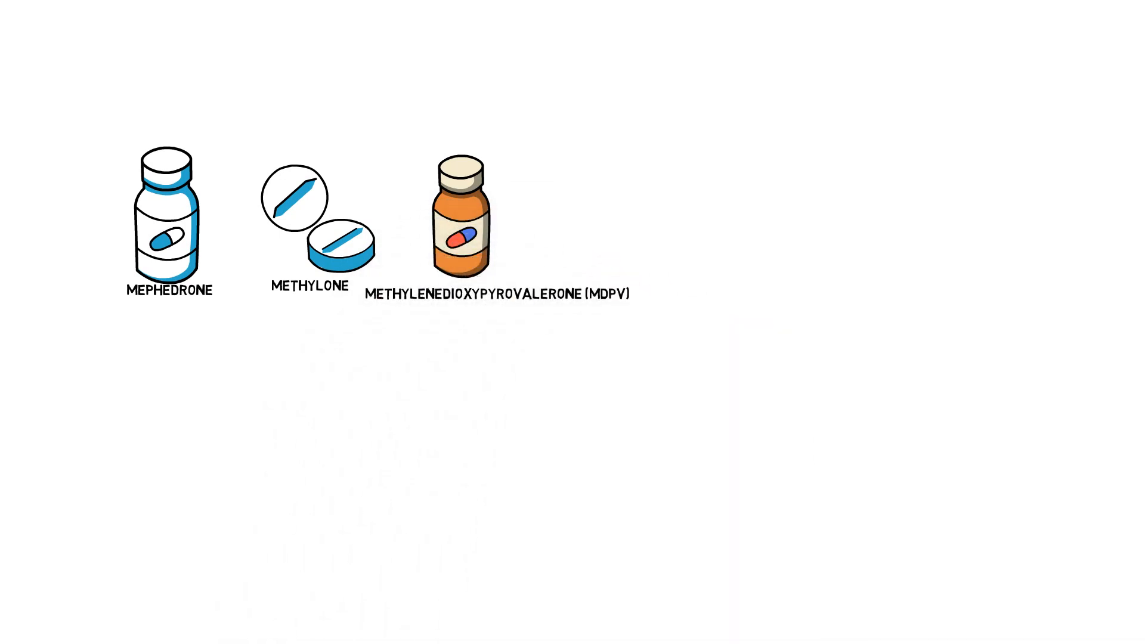